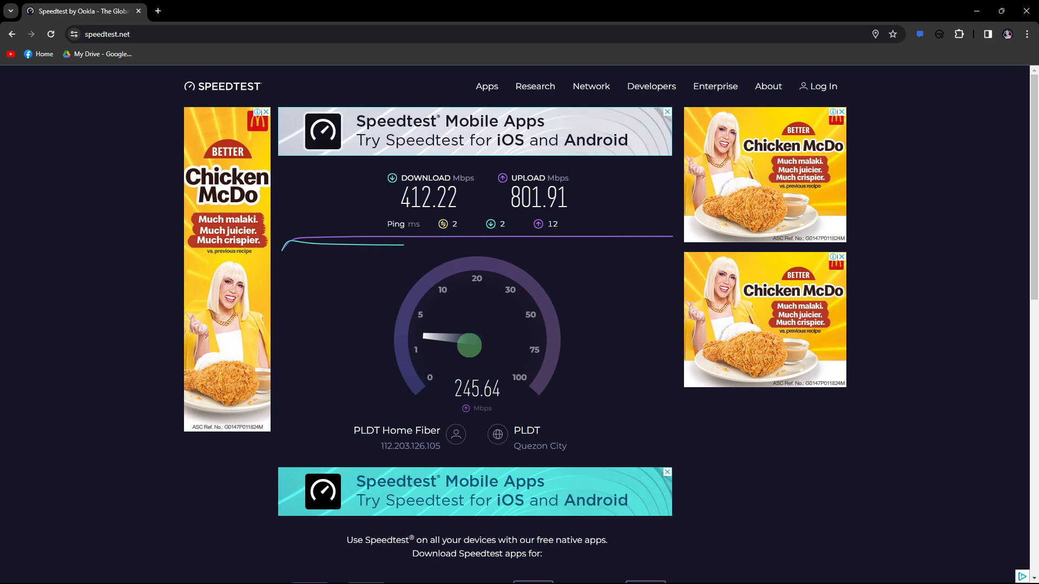
pyautogui.moveTo(465, 340)
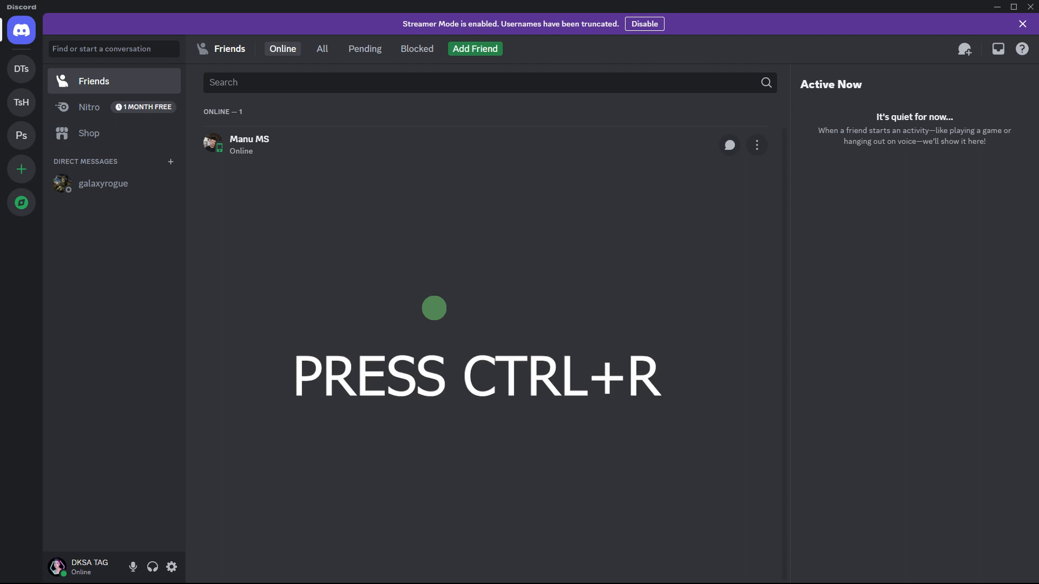
# - Reload the Discord client with Ctrl+R so the Friends page loads fresh
pyautogui.press('ctrl+r')
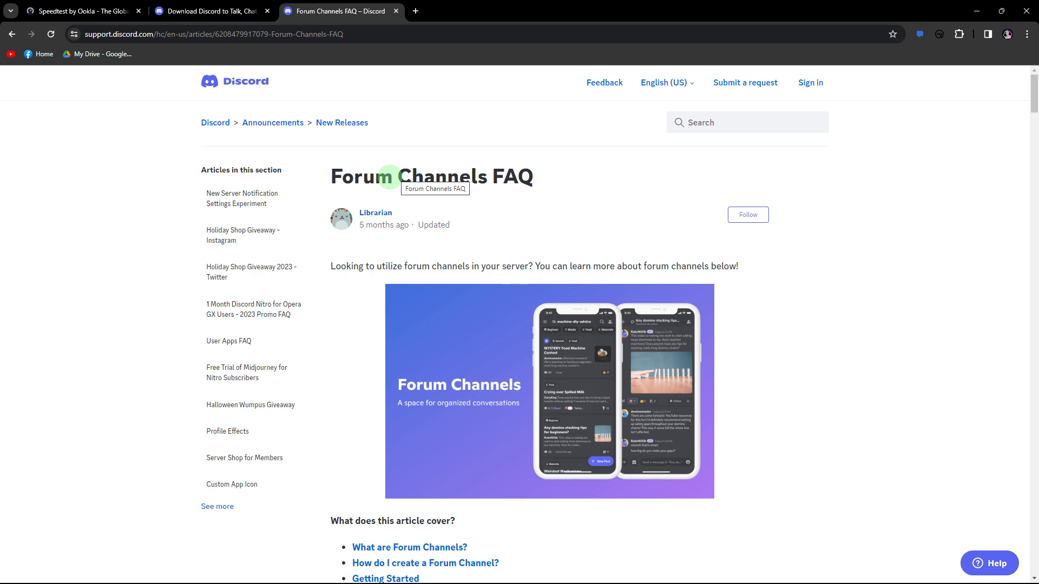
pyautogui.moveTo(379, 165)
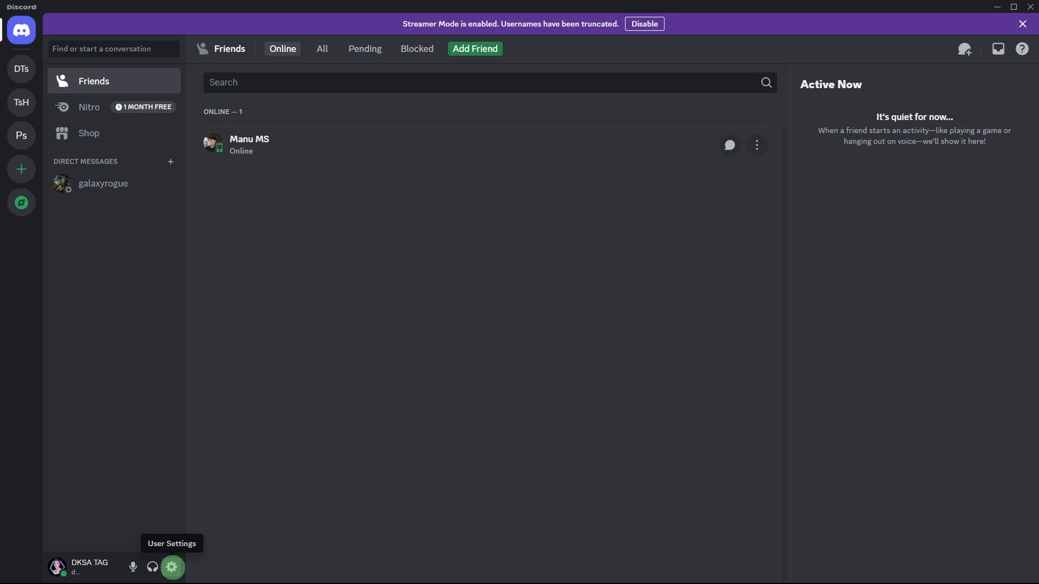
# - Go to User Settings and the Advanced section where Hardware Acceleration shows off
pyautogui.click(172, 567)
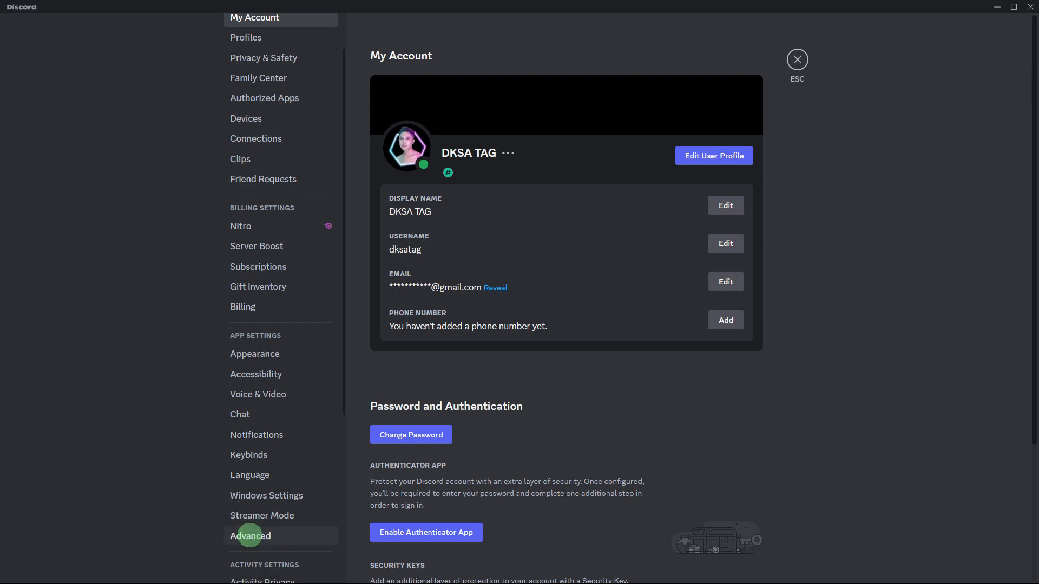
pyautogui.click(250, 535)
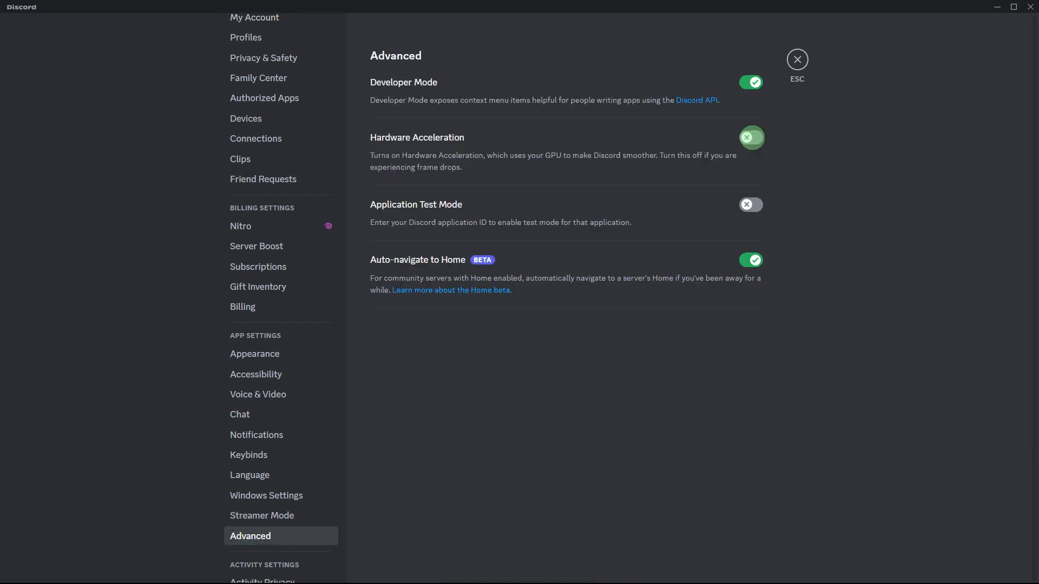